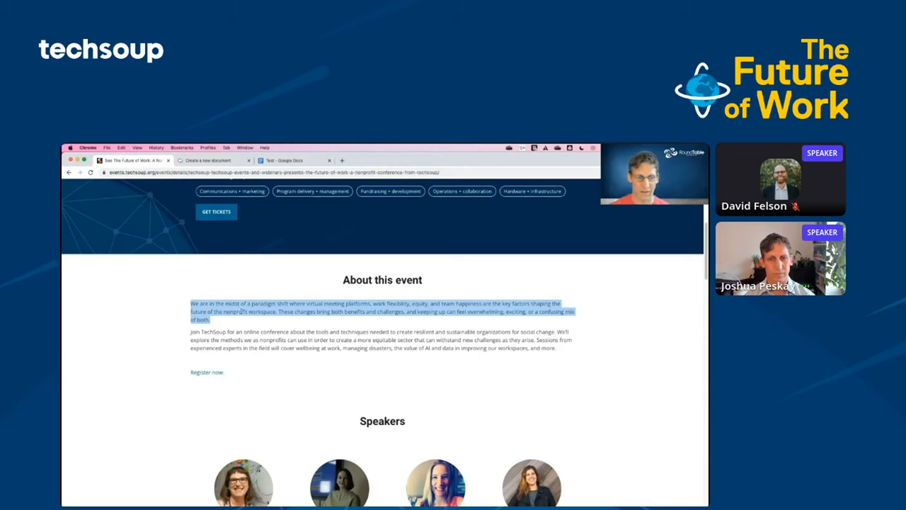
Step: Copy the opening 'About this event' paragraph from the TechSoup event page
left_click(213, 160)
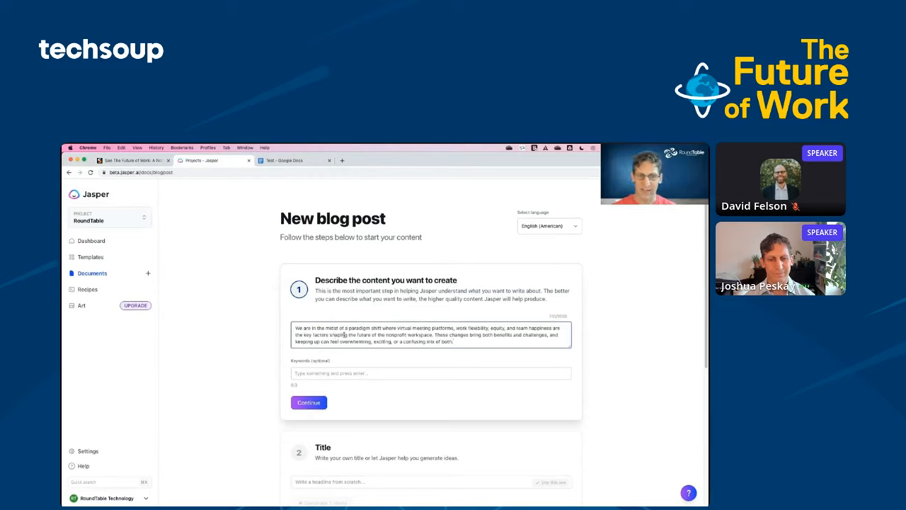
Step: Confirm the pasted event description and take the generated title 'Navigating the Nonprofit Workplace of the Future'
left_click(309, 402)
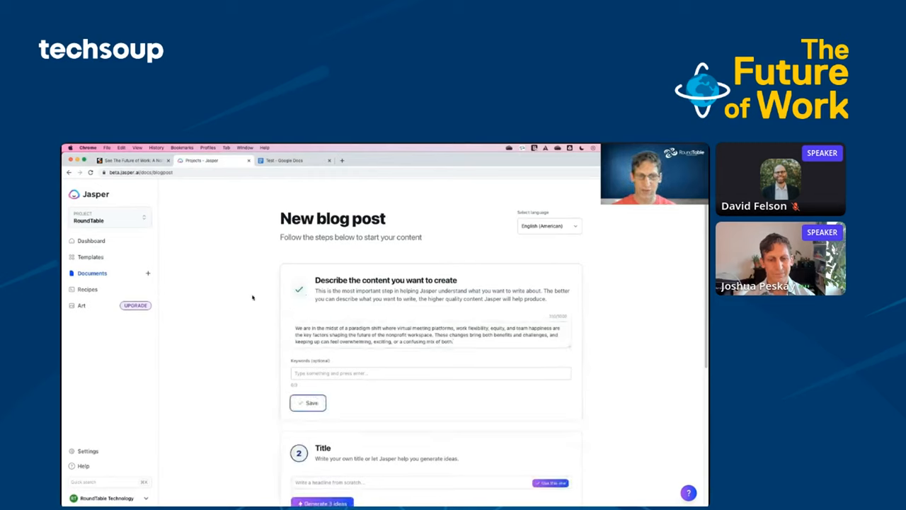
scroll("up", 3)
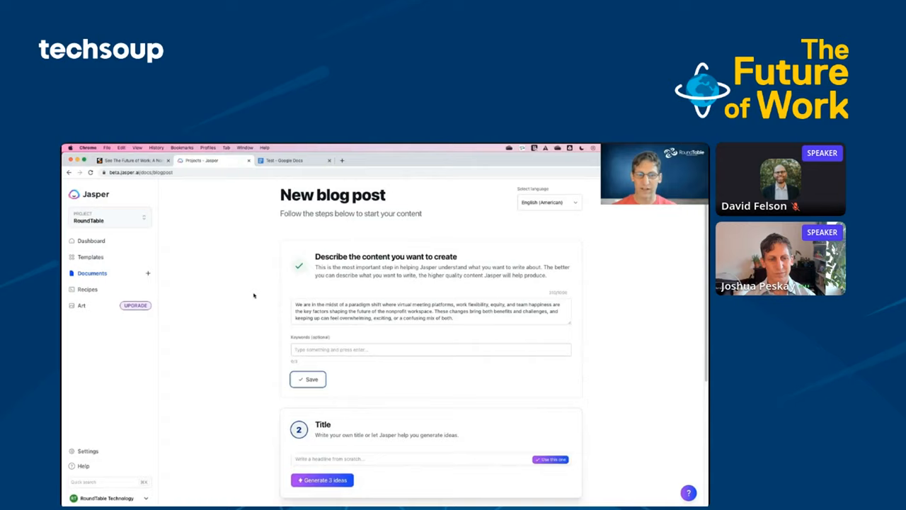
scroll("down", 3)
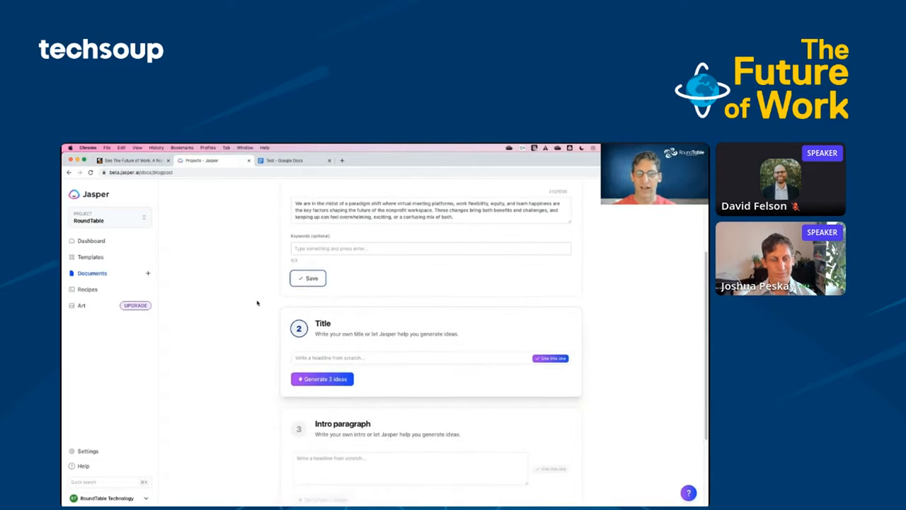
left_click(322, 380)
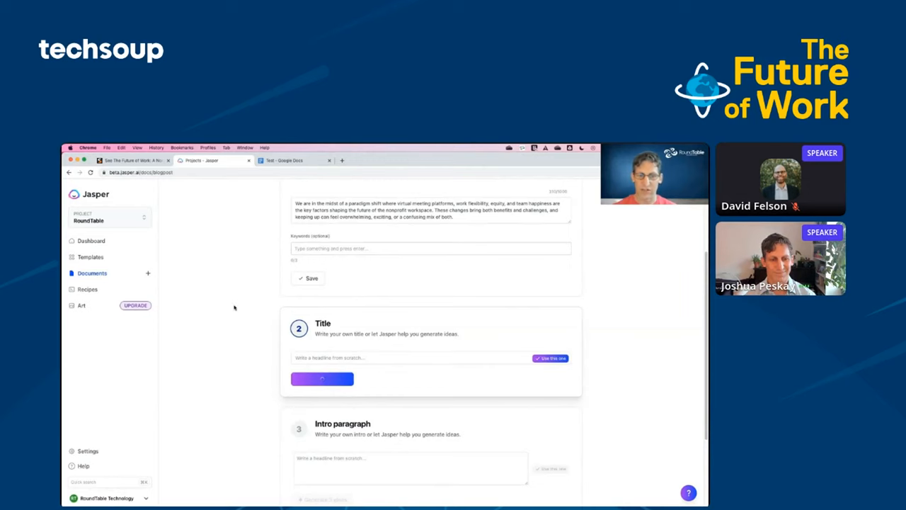
left_click(322, 379)
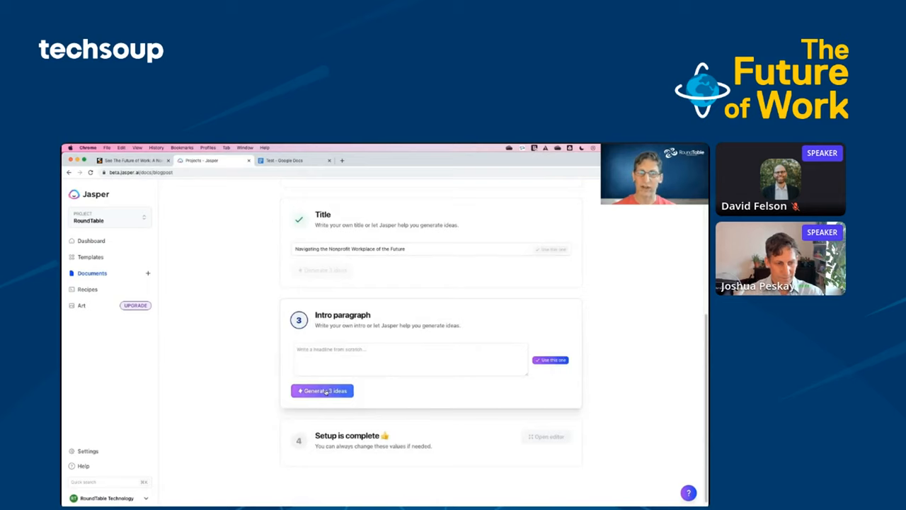
Step: Pick the first generated intro paragraph and bring the post into the full editor
left_click(321, 391)
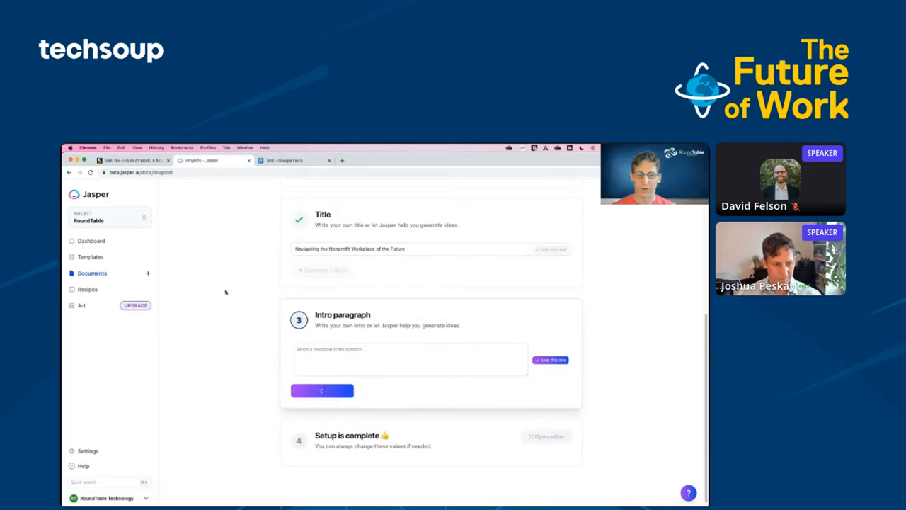
left_click(323, 390)
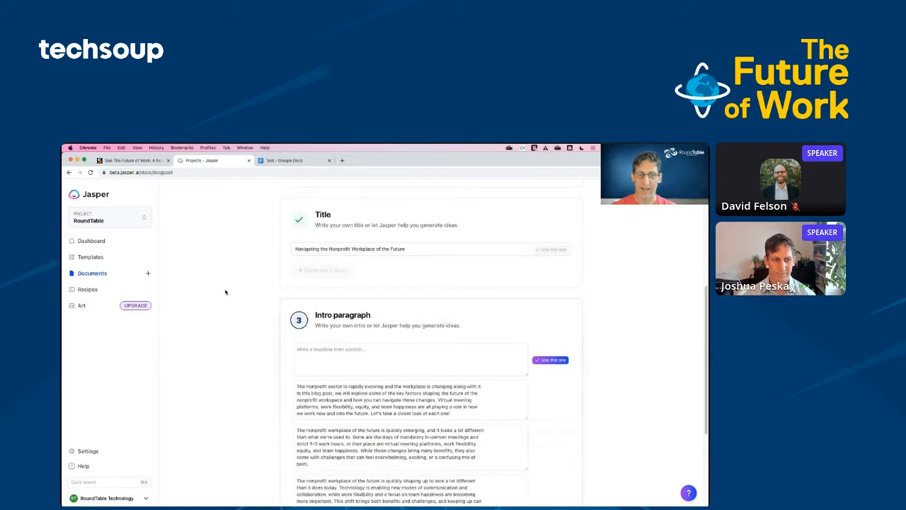
scroll("down", 3)
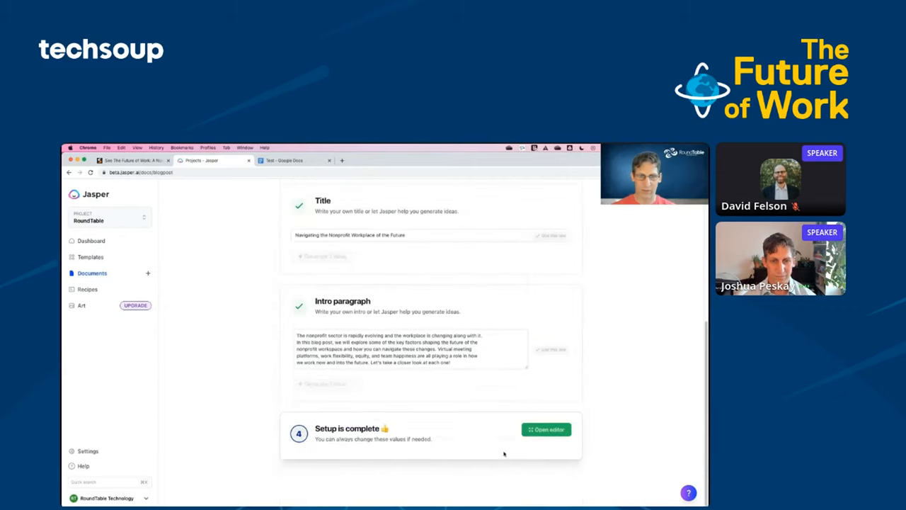
left_click(547, 429)
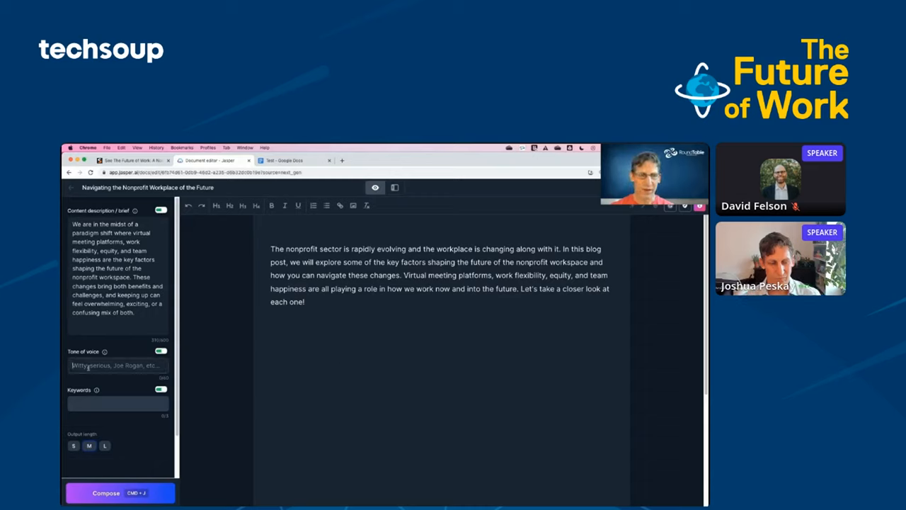
Step: Set tone of voice to 'witty' and compose from the prompt 'write an outline'
type("witty")
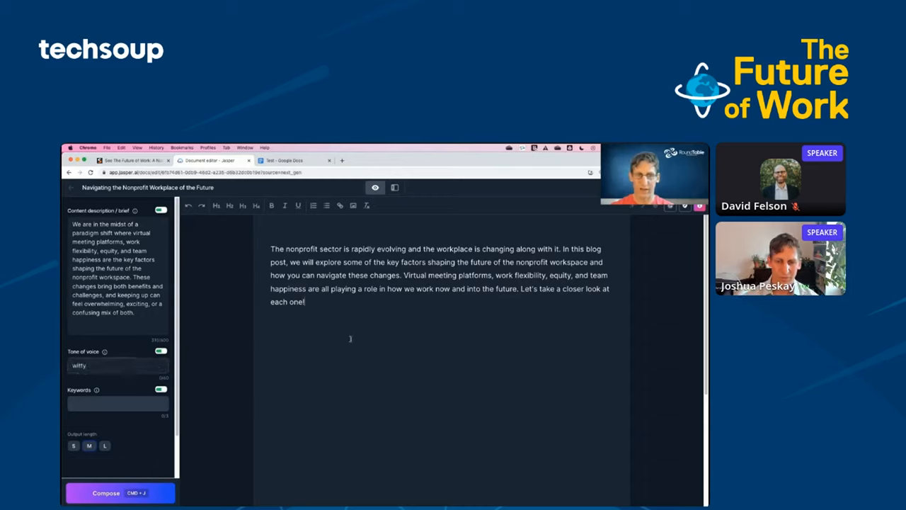
type("w")
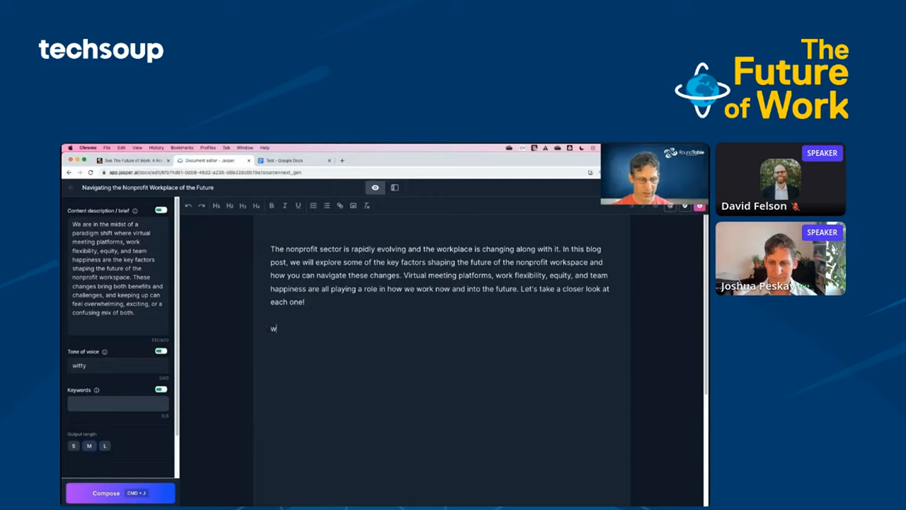
type("rite an outli")
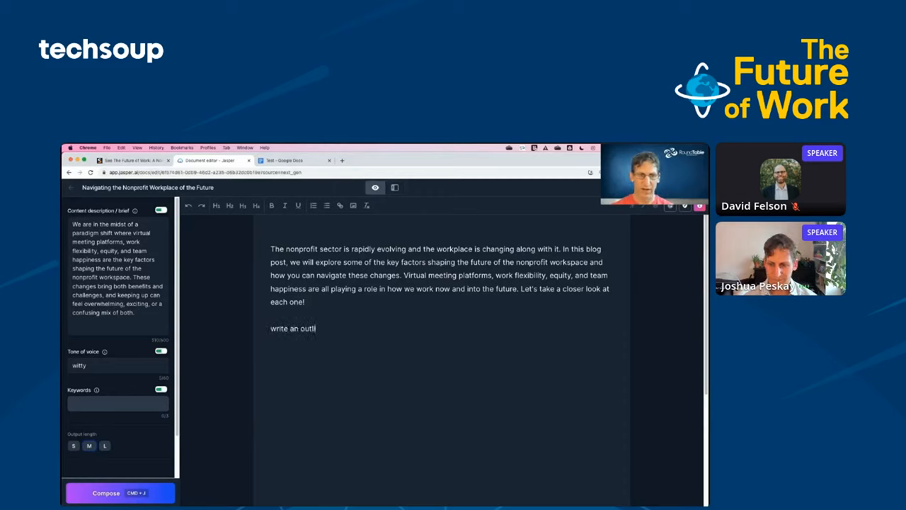
left_click(107, 492)
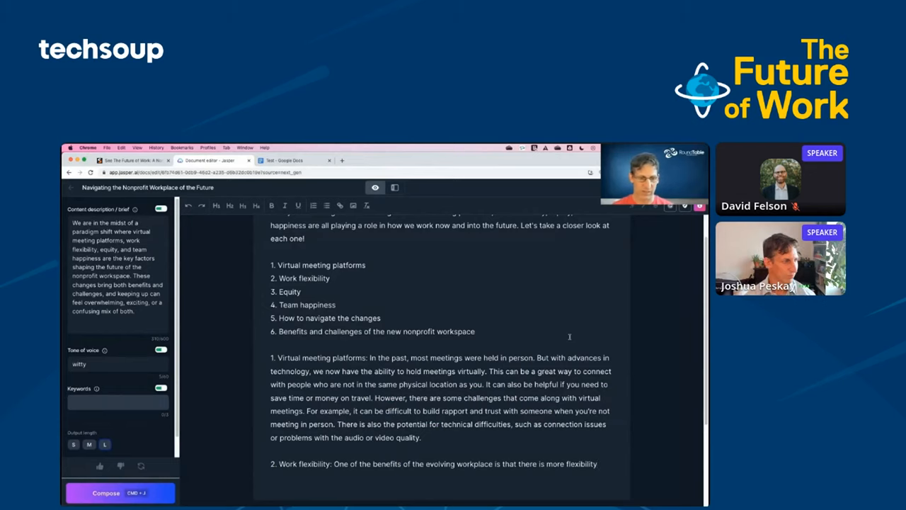
Step: Compose repeatedly to generate the outline's sections through virtual meetings, flexibility, equity and team happiness
left_click(119, 493)
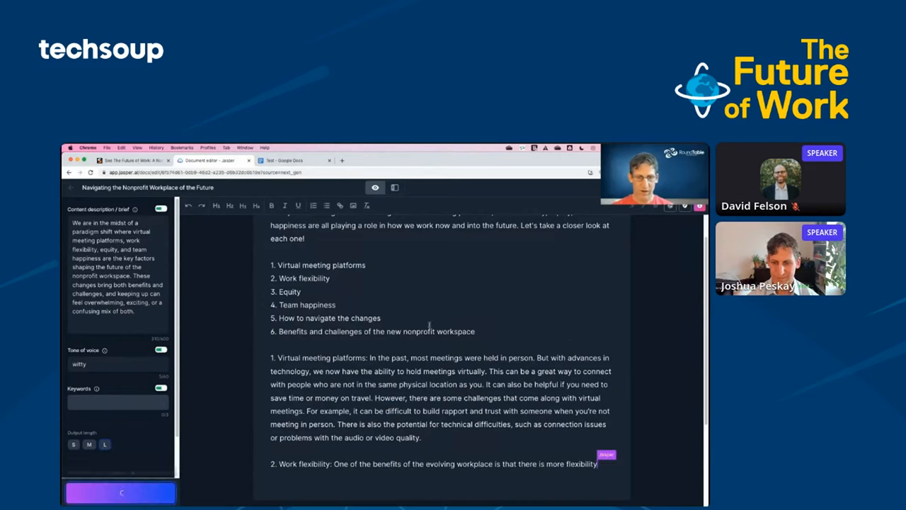
scroll("down", 3)
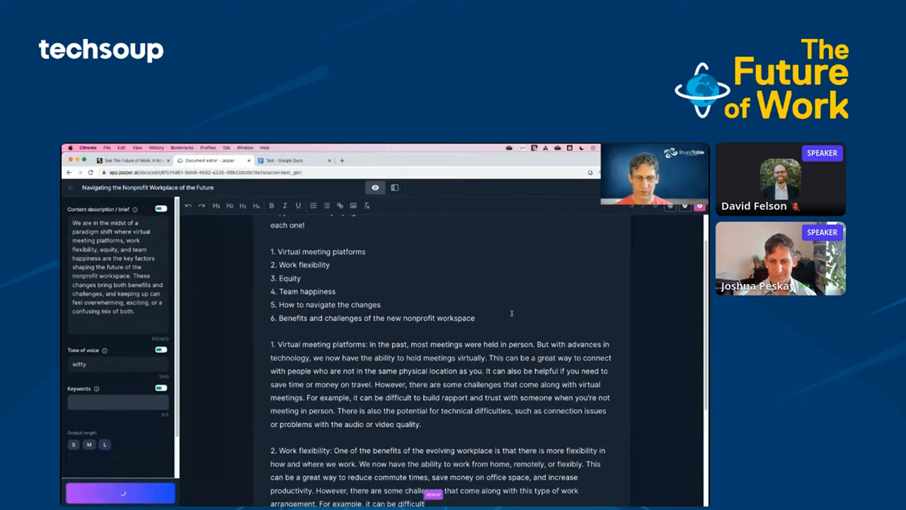
scroll("down", 3)
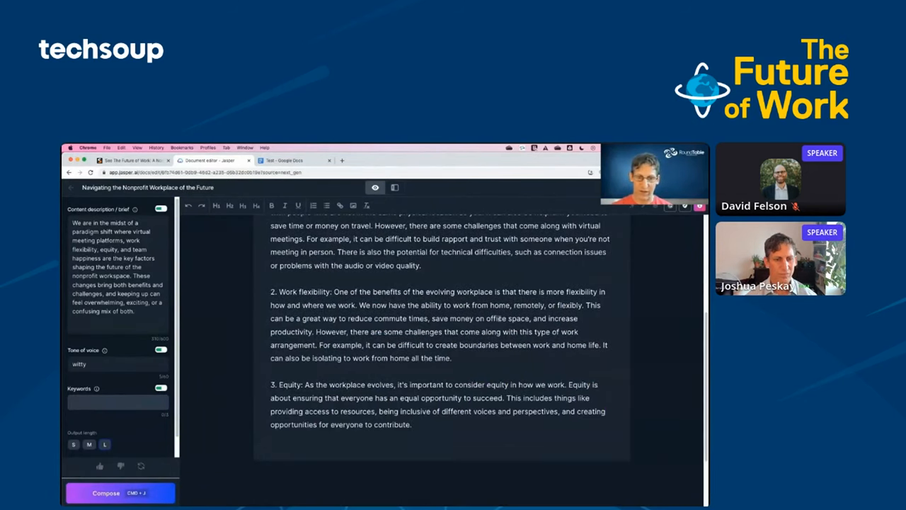
left_click(412, 425)
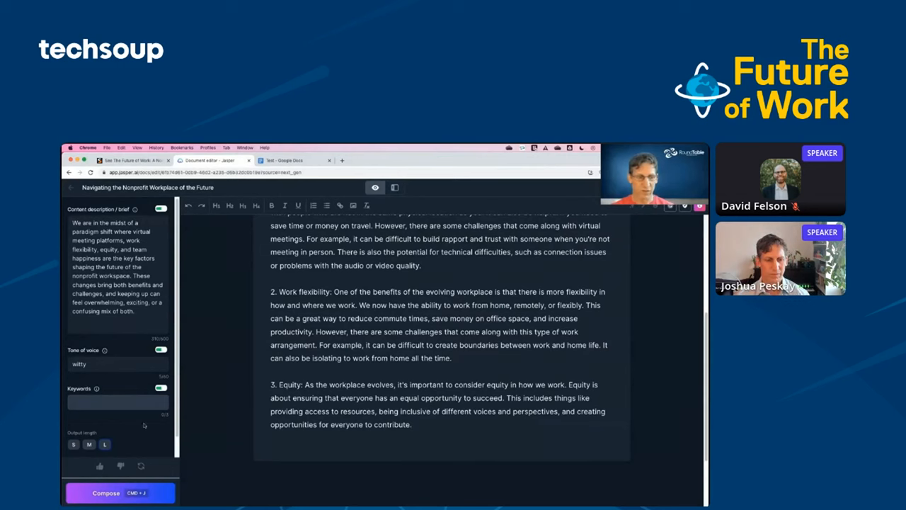
left_click(107, 492)
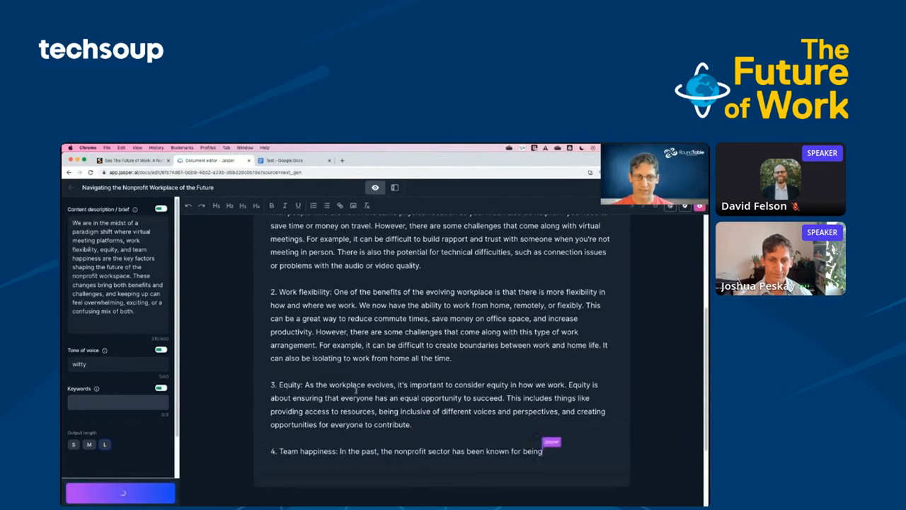
scroll("down", 3)
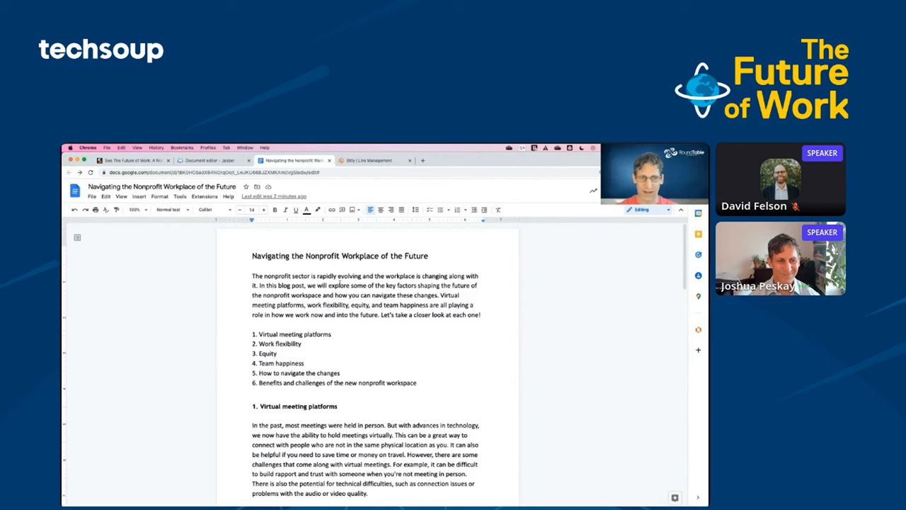
Step: Scroll the Google Doc through all six sections to the conclusion and back
scroll("down", 3)
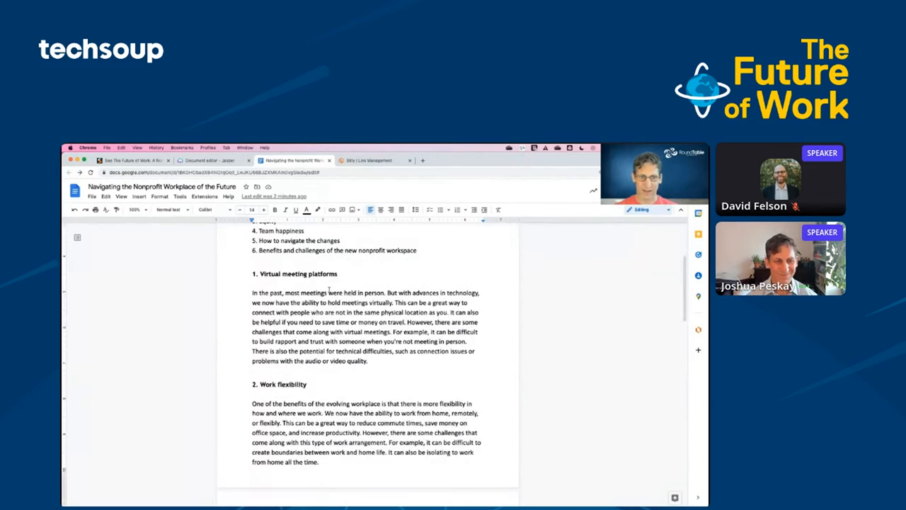
scroll("down", 3)
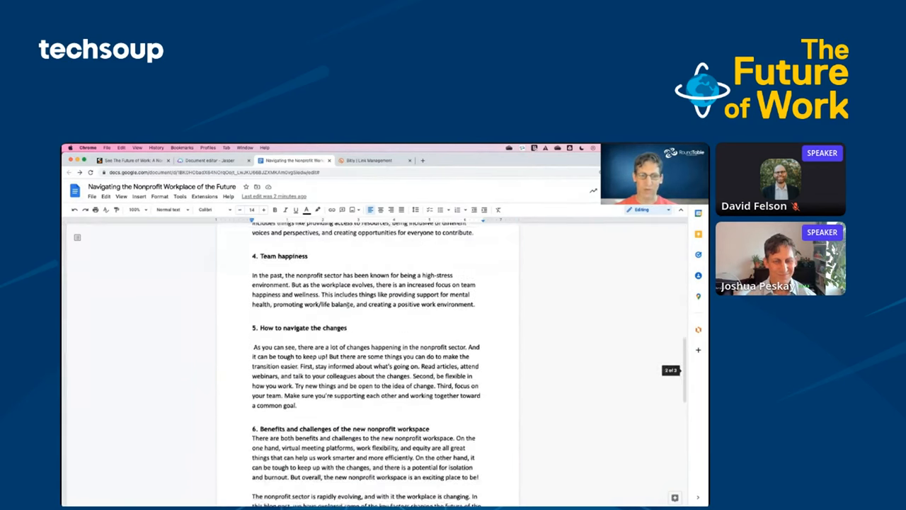
scroll("down", 3)
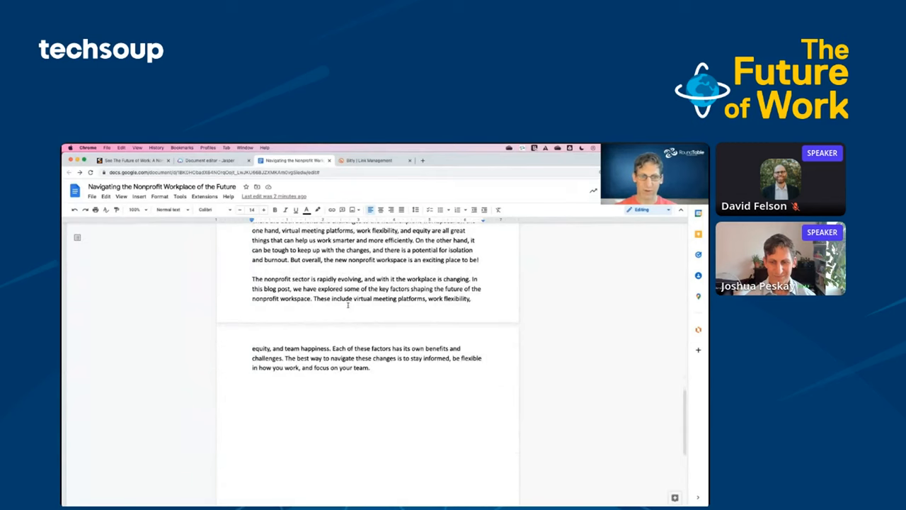
scroll("up", 3)
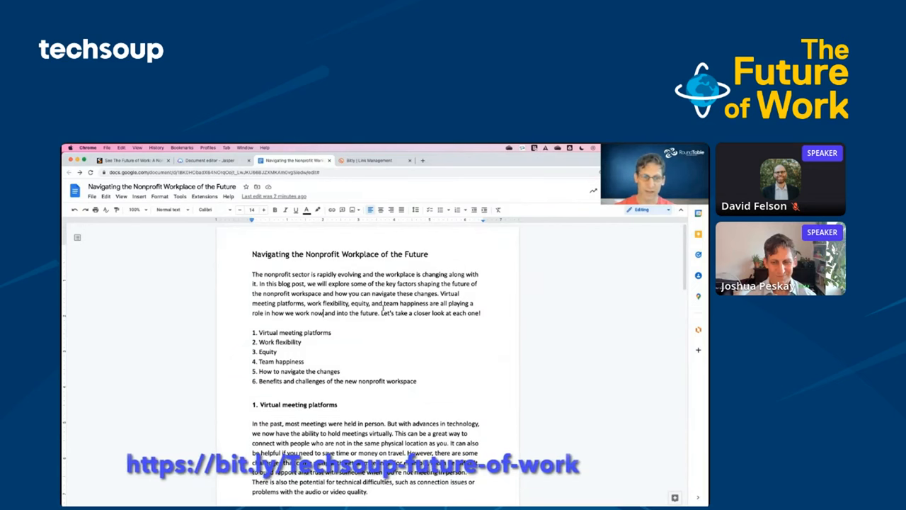
scroll("down", 3)
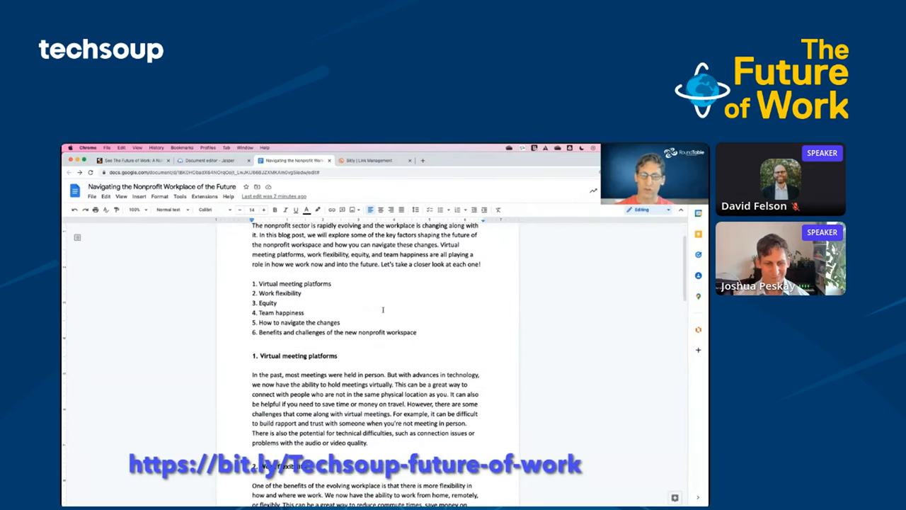